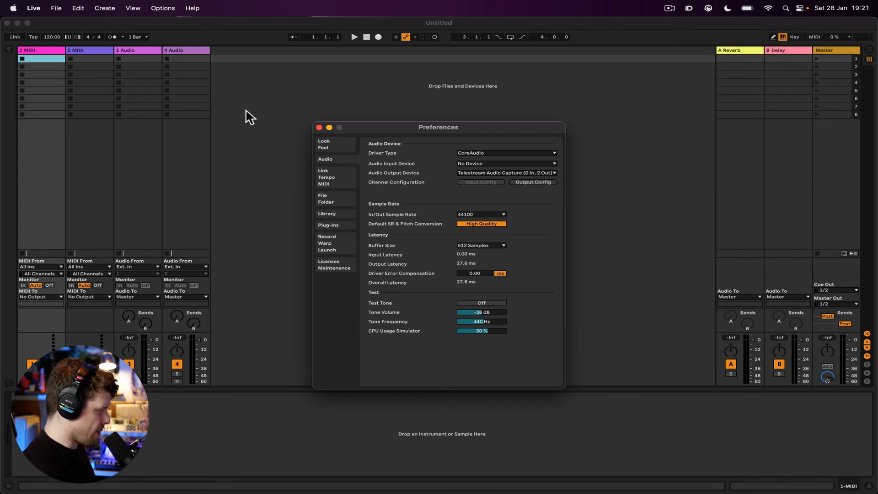
# Reach the Plug-Ins page of Preferences via the menu bar.
pyautogui.click(34, 8)
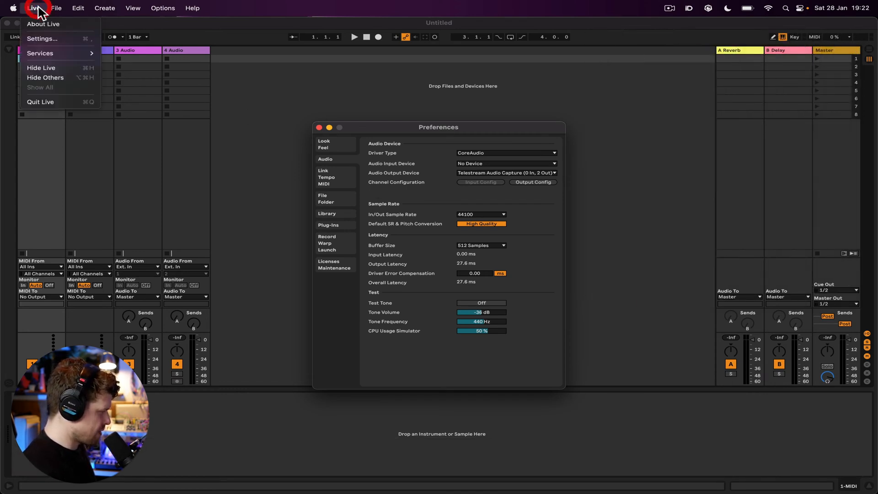
pyautogui.click(162, 7)
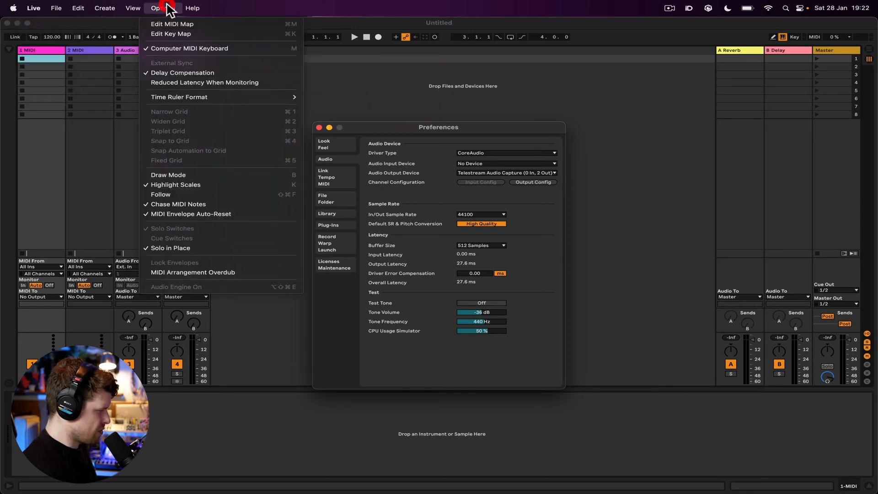
pyautogui.moveTo(379, 100)
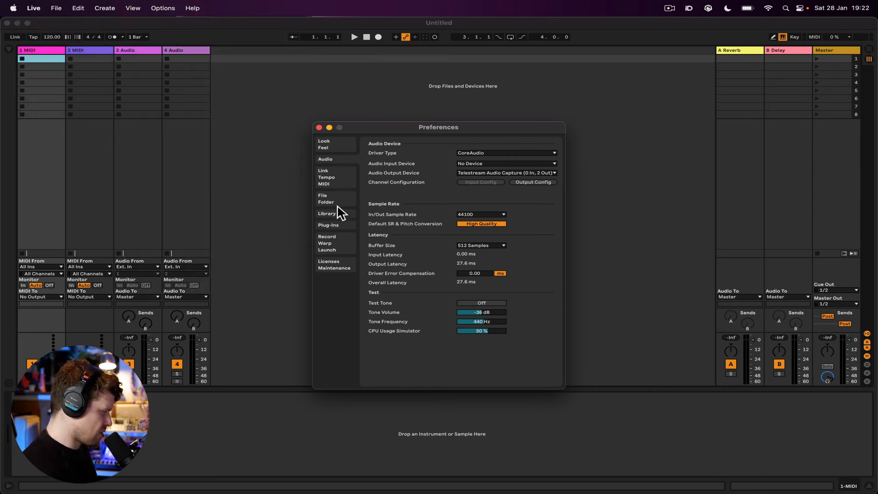
pyautogui.click(327, 224)
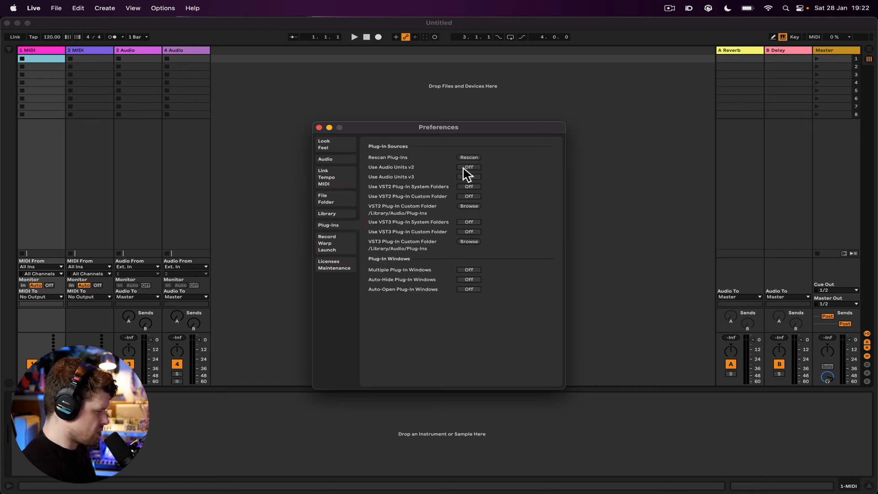
# Switch on Use Audio Units v2, Use Audio Units v3 and Use VST2 Plug-In System Folders.
pyautogui.click(469, 167)
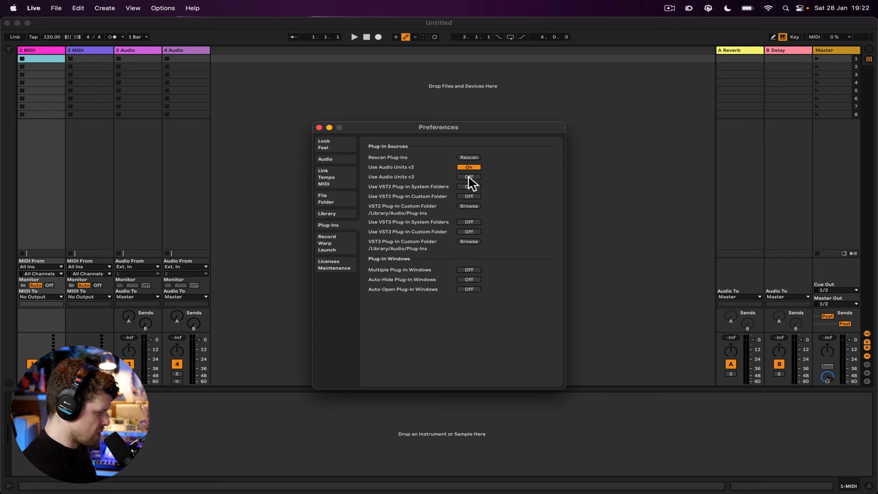
pyautogui.click(468, 177)
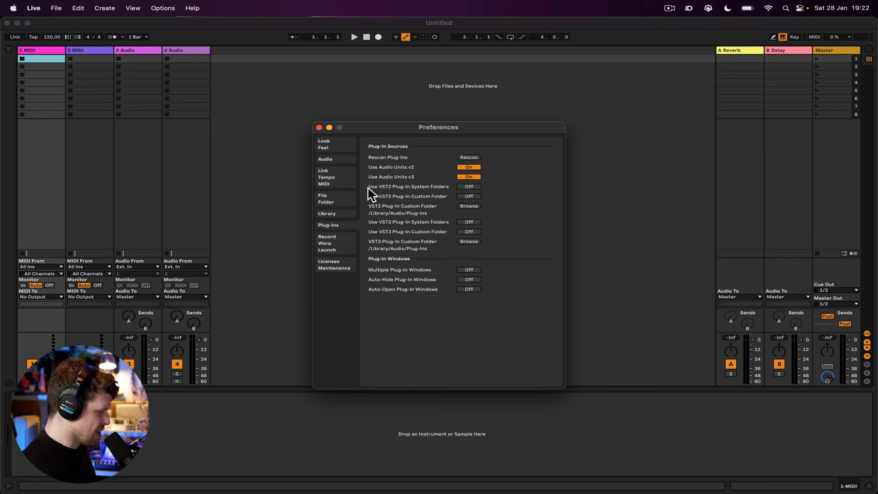
pyautogui.moveTo(417, 195)
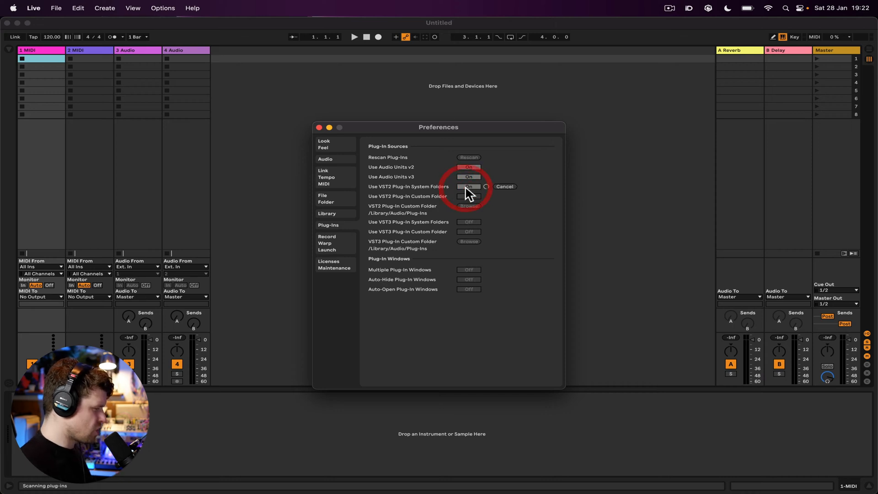
pyautogui.click(469, 187)
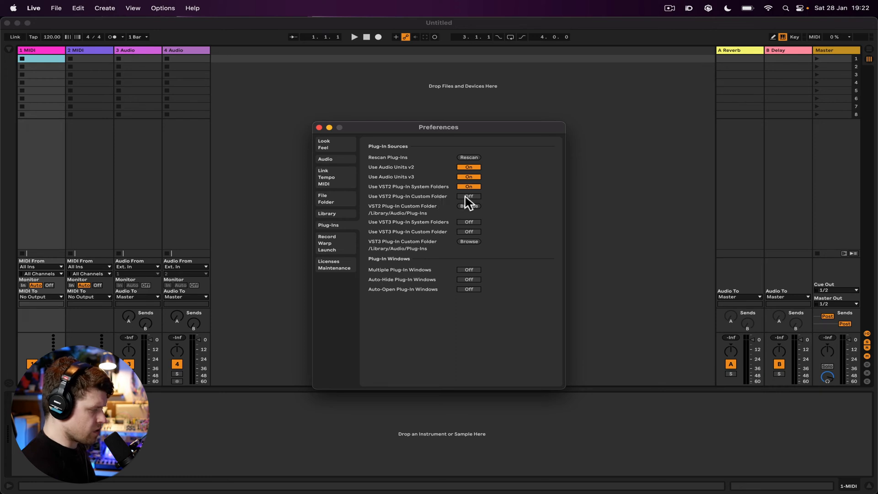
pyautogui.moveTo(378, 215)
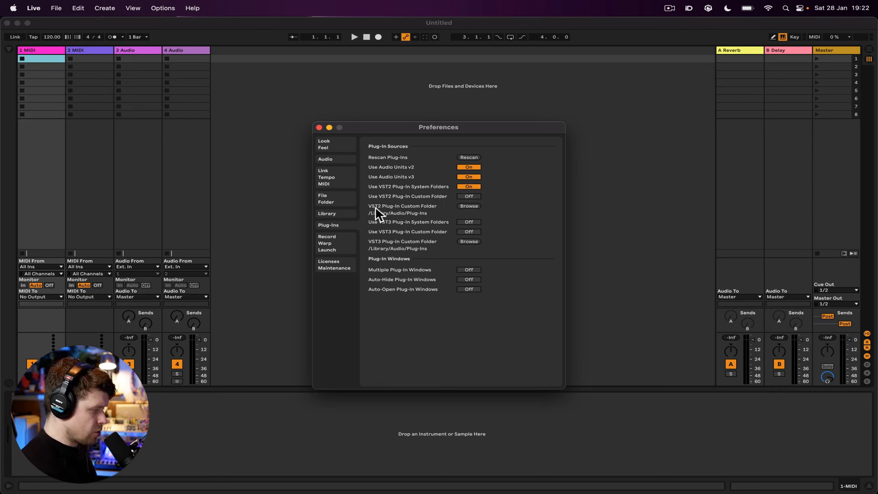
# Toggle the VST2 custom-folder options, leaving the VST2 system folders enabled.
pyautogui.click(469, 206)
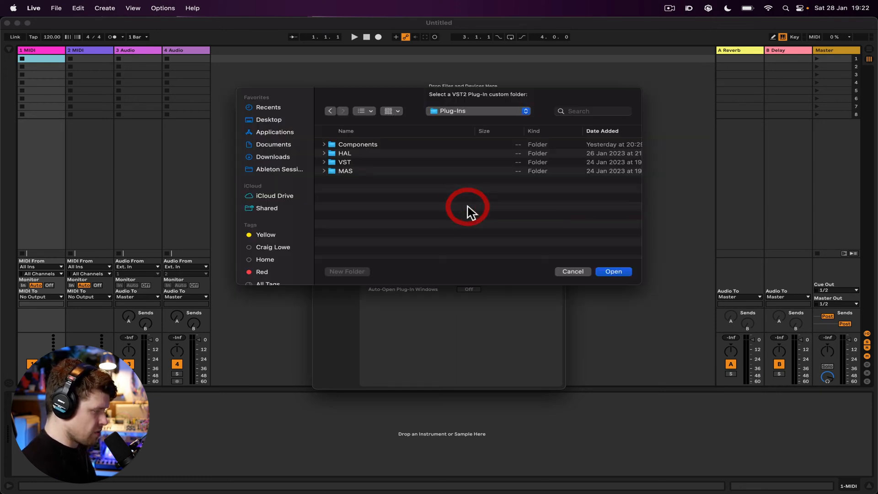
pyautogui.moveTo(519, 230)
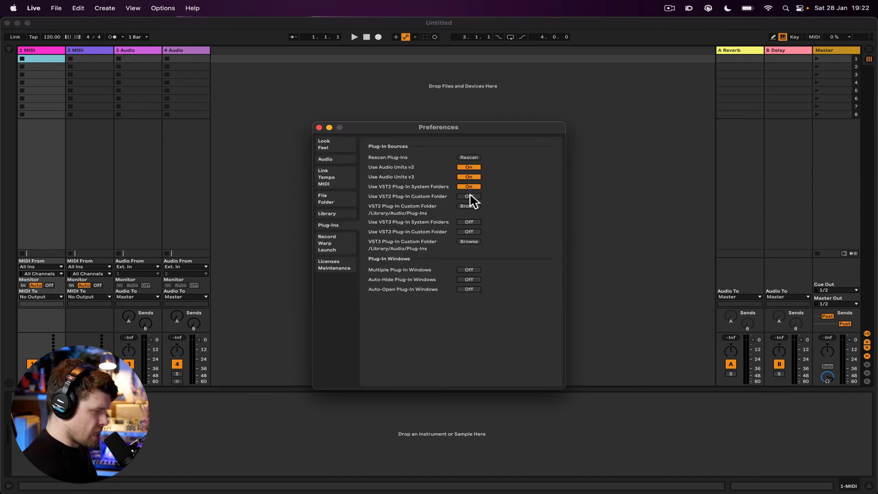
pyautogui.click(469, 196)
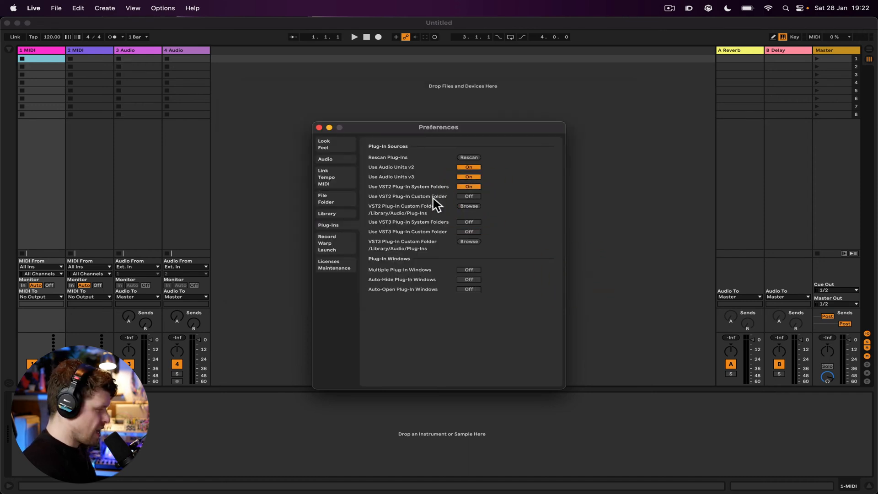
pyautogui.moveTo(395, 195)
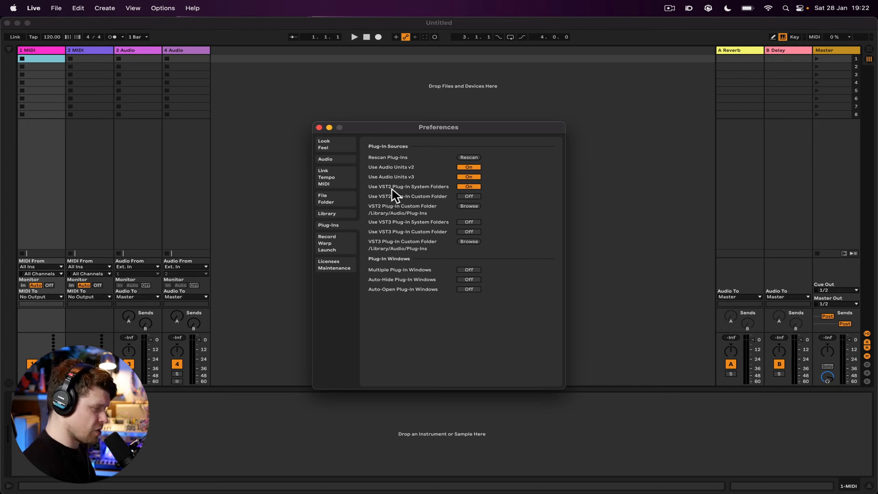
pyautogui.moveTo(394, 203)
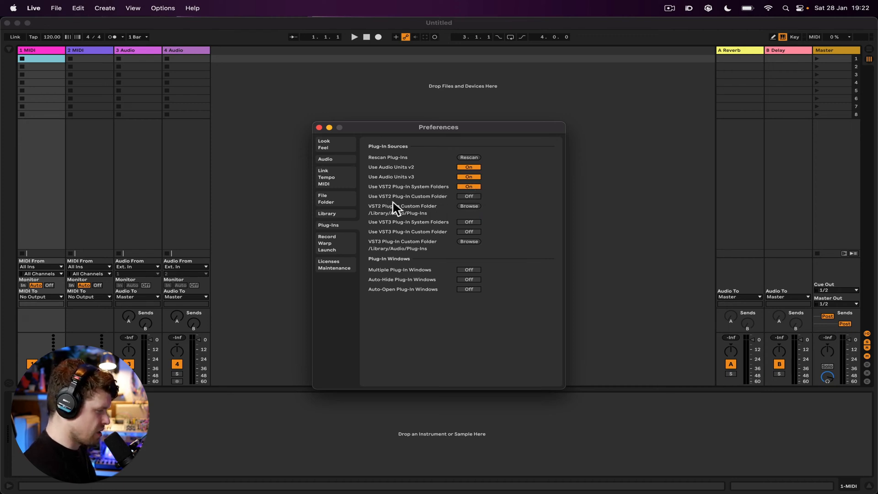
pyautogui.moveTo(419, 232)
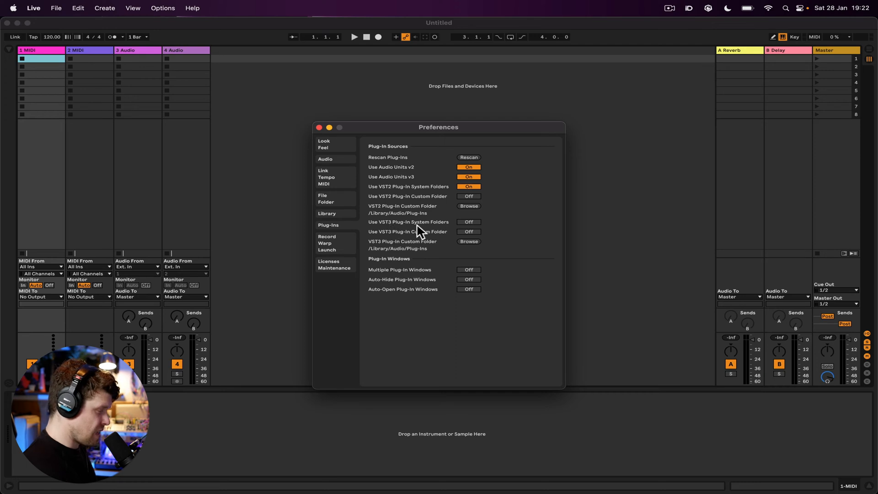
pyautogui.moveTo(442, 233)
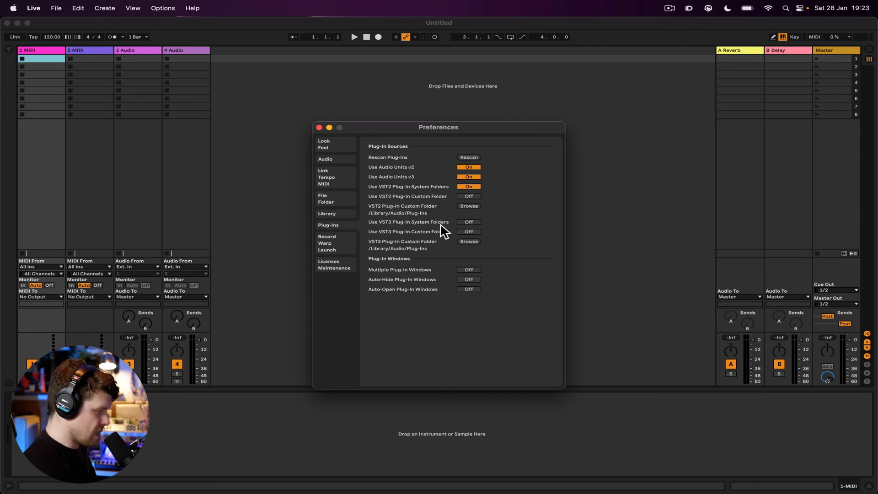
# Switch on Use VST3 Plug-In System Folders and cancel the VST3 custom-folder browse.
pyautogui.click(468, 222)
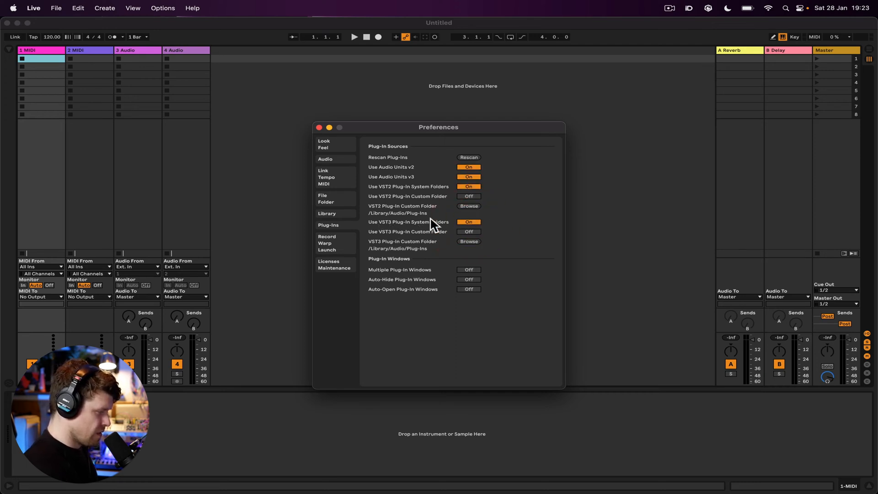
pyautogui.moveTo(484, 246)
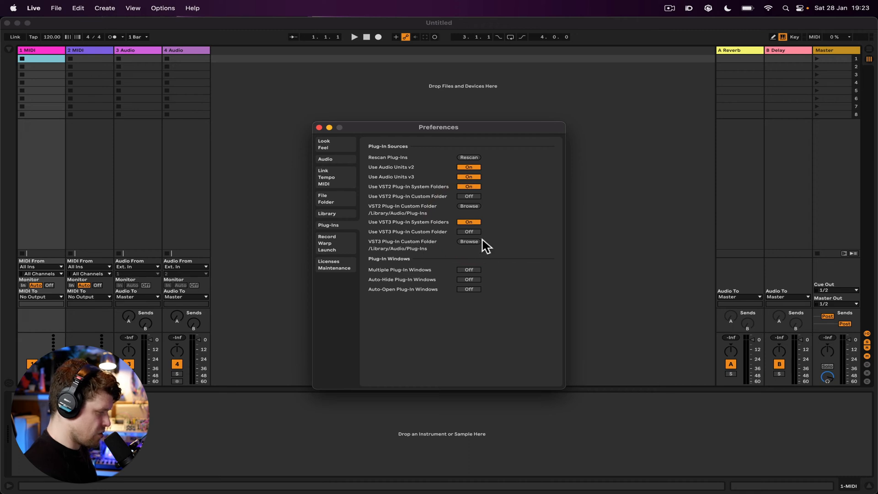
pyautogui.click(469, 241)
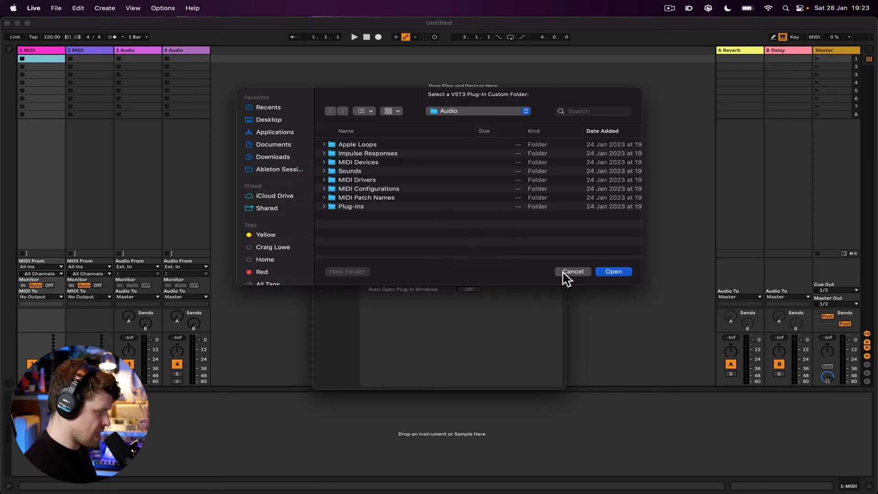
pyautogui.click(573, 271)
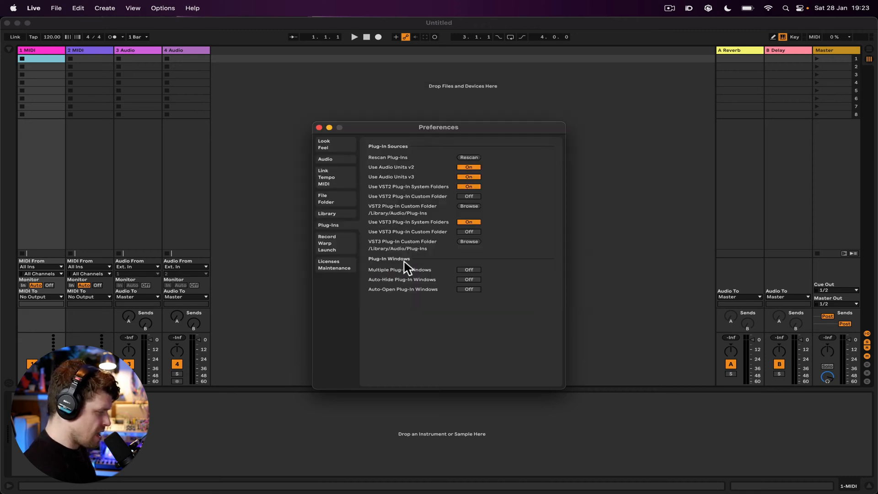
pyautogui.moveTo(378, 275)
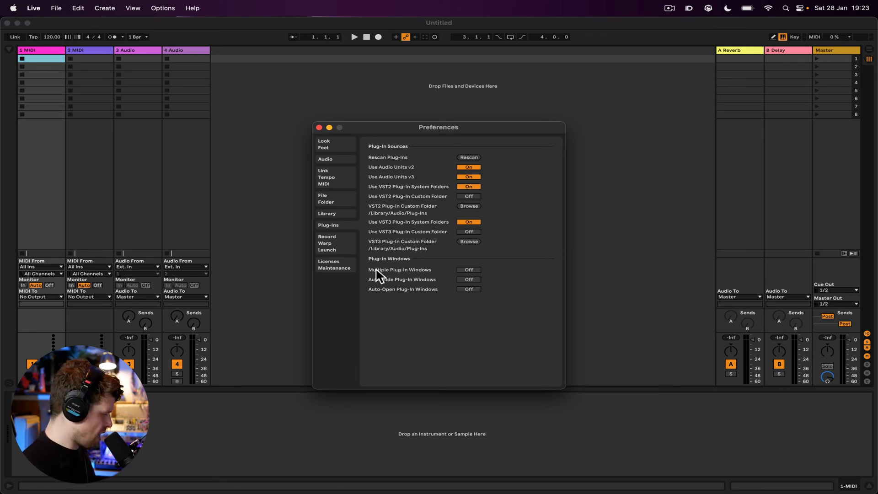
pyautogui.moveTo(464, 278)
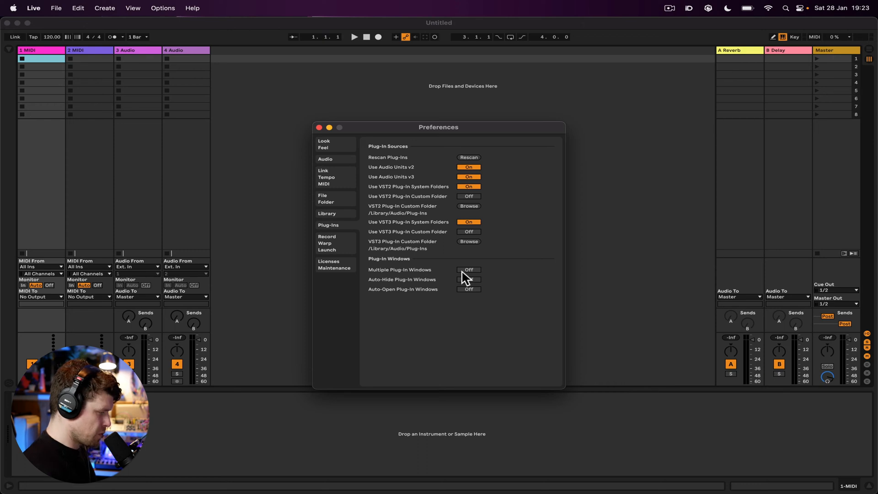
# Set Multiple Plug-In Windows to On.
pyautogui.click(469, 269)
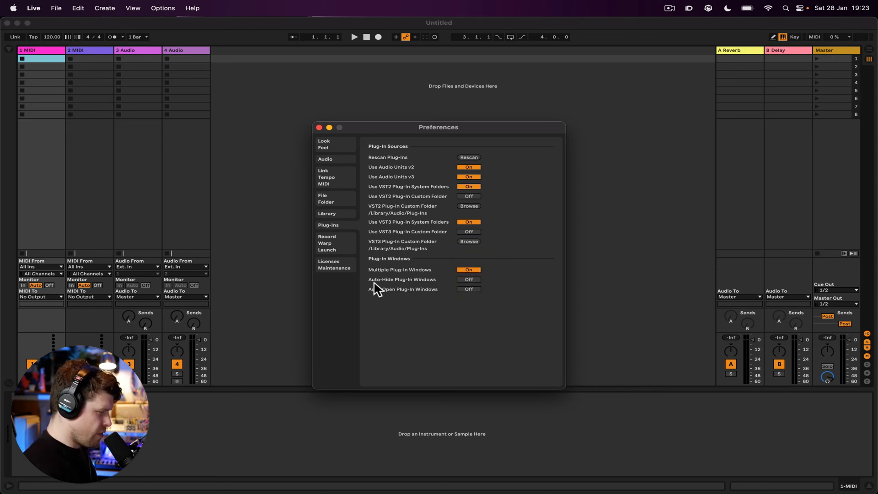
pyautogui.moveTo(452, 285)
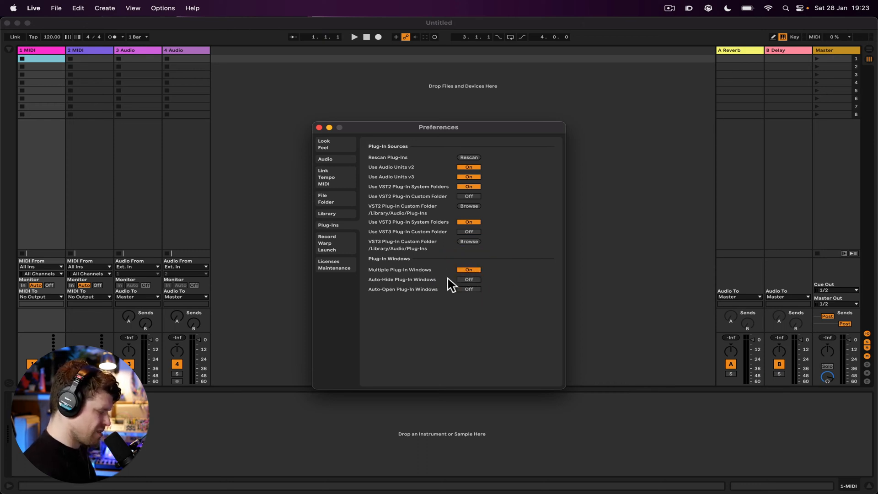
pyautogui.moveTo(381, 299)
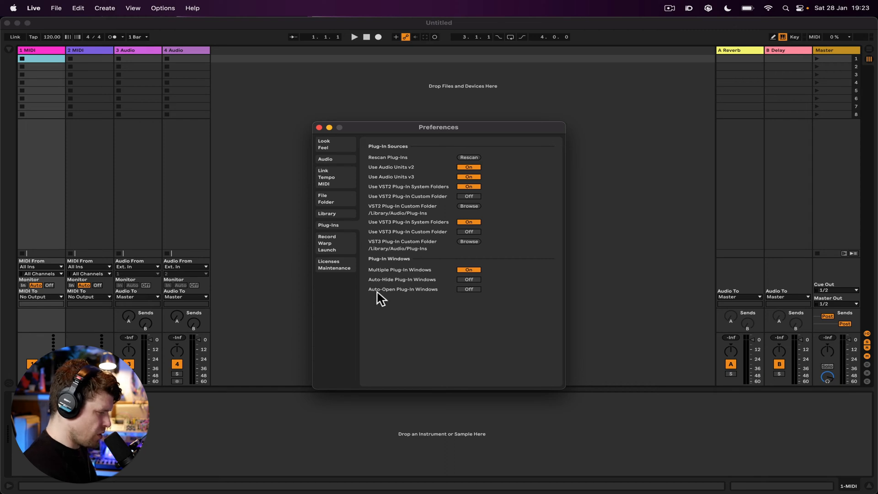
pyautogui.moveTo(479, 298)
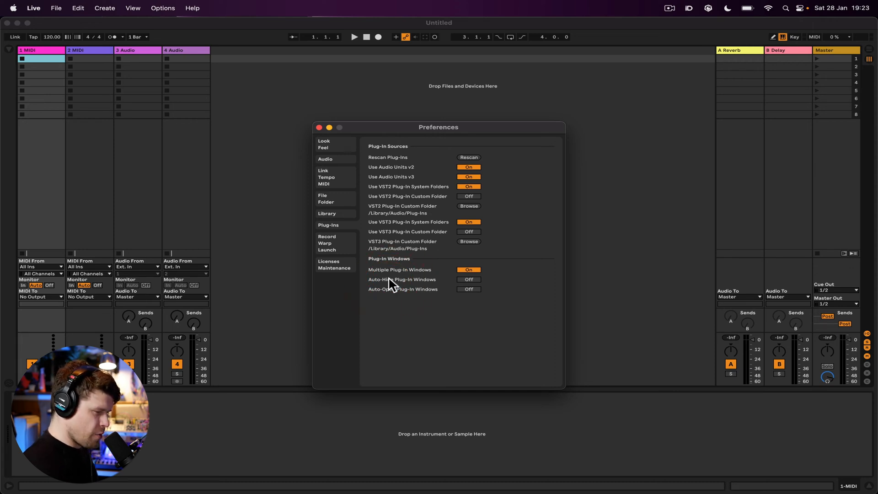
pyautogui.moveTo(401, 297)
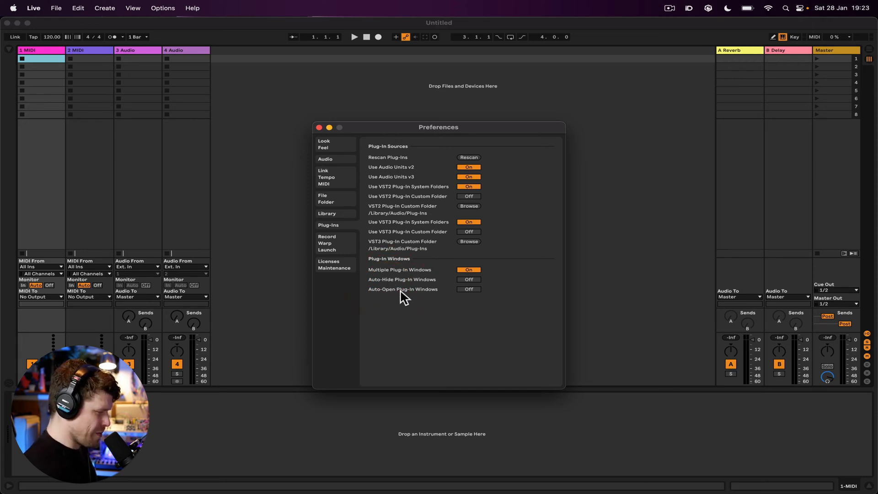
pyautogui.moveTo(398, 287)
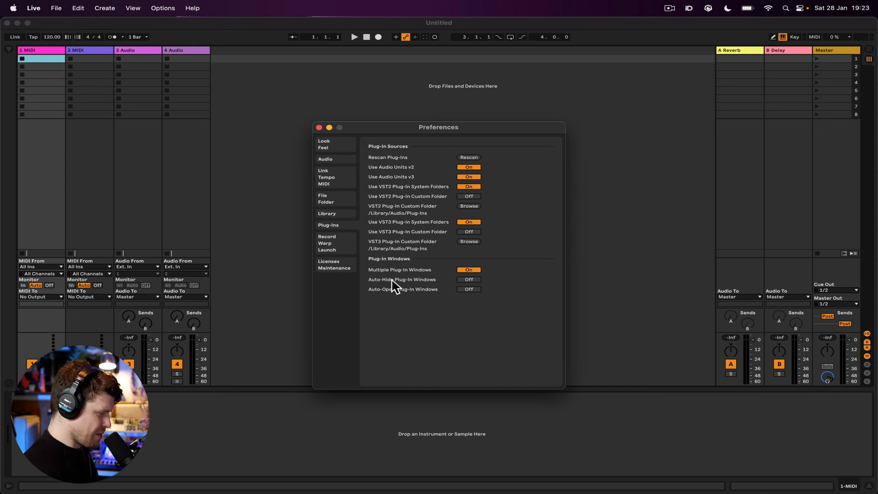
pyautogui.moveTo(438, 284)
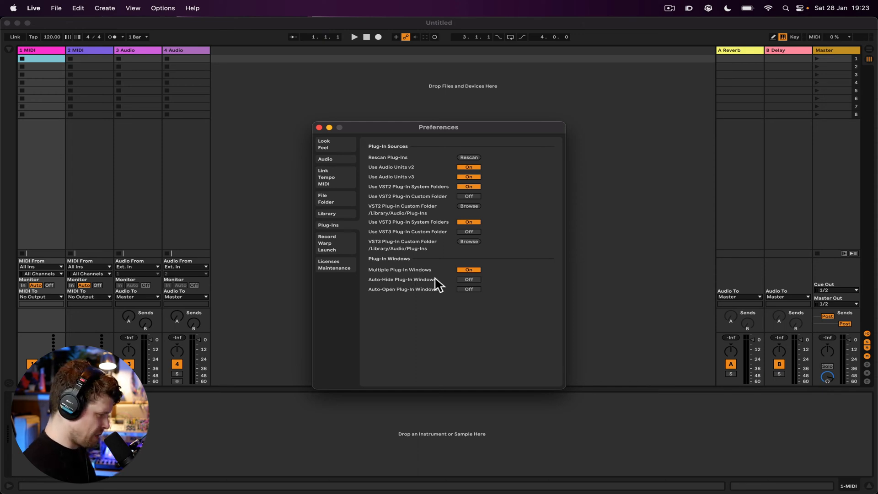
pyautogui.moveTo(417, 296)
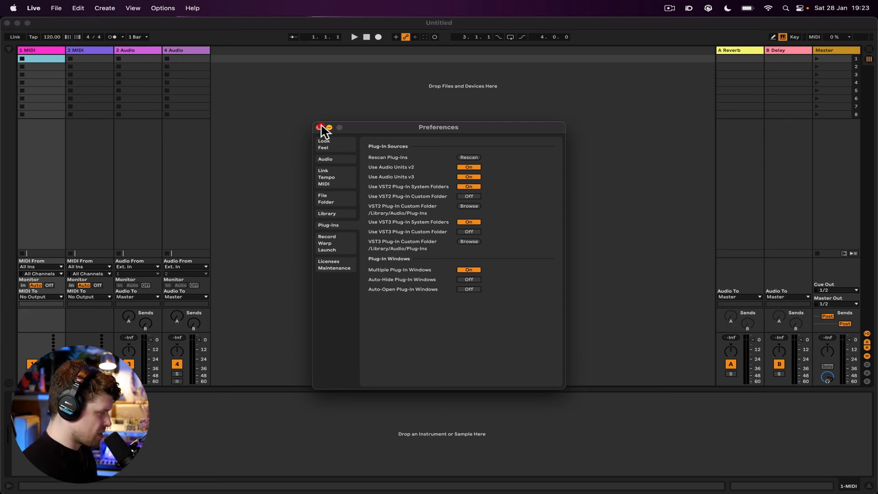
# Close Preferences and select the AUv2 folder under the browser's Plug-Ins category.
pyautogui.click(321, 127)
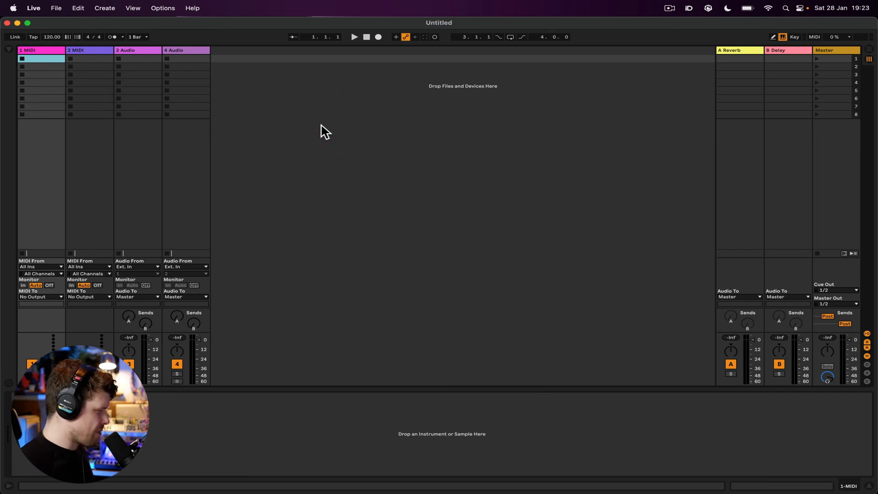
pyautogui.moveTo(10, 52)
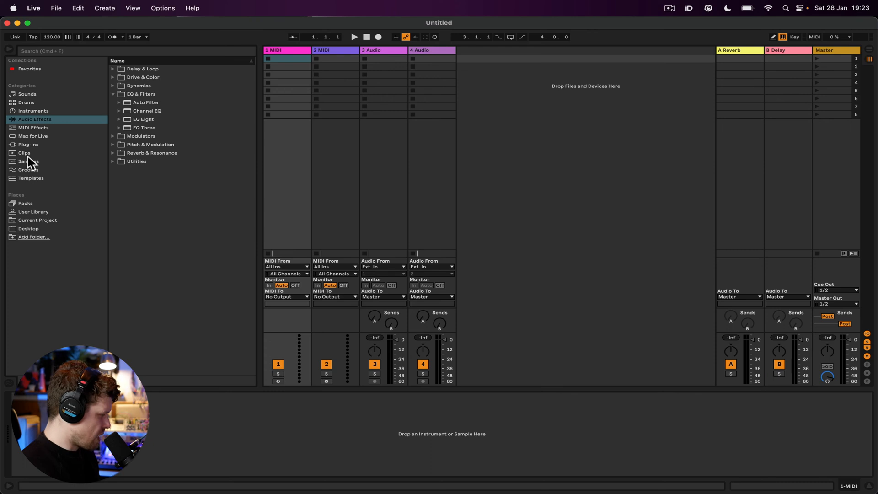
pyautogui.click(28, 144)
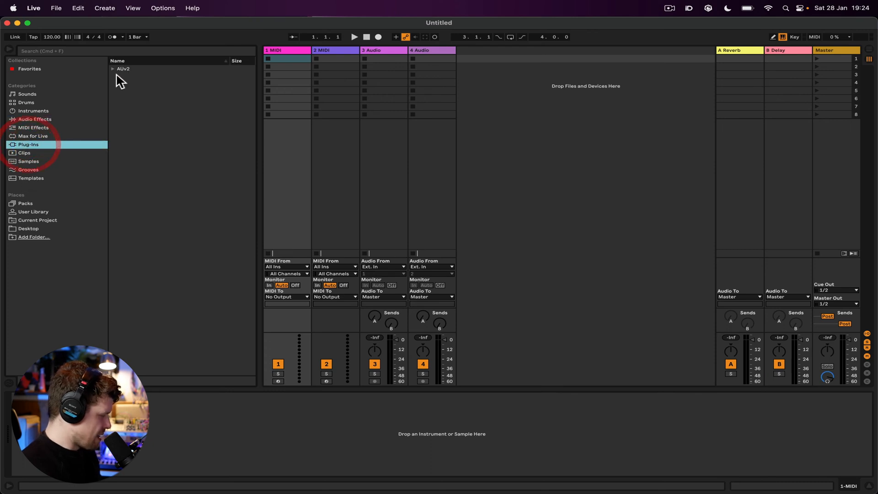
pyautogui.click(113, 68)
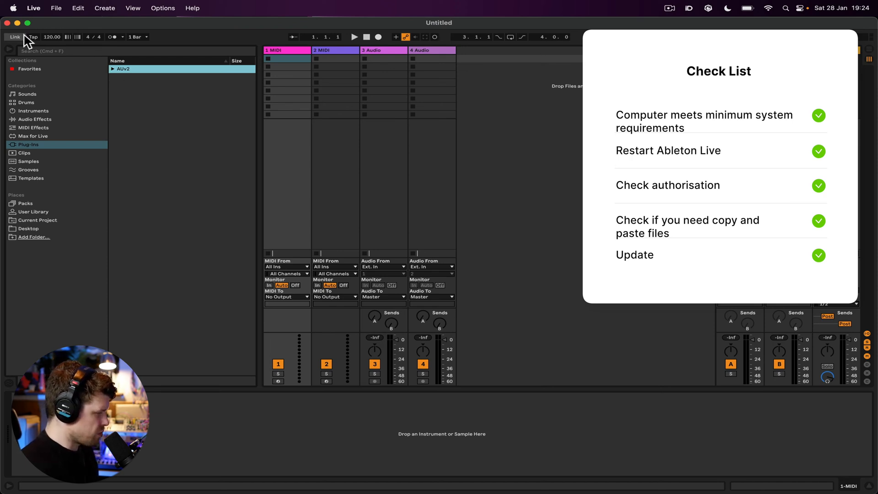
pyautogui.moveTo(176, 215)
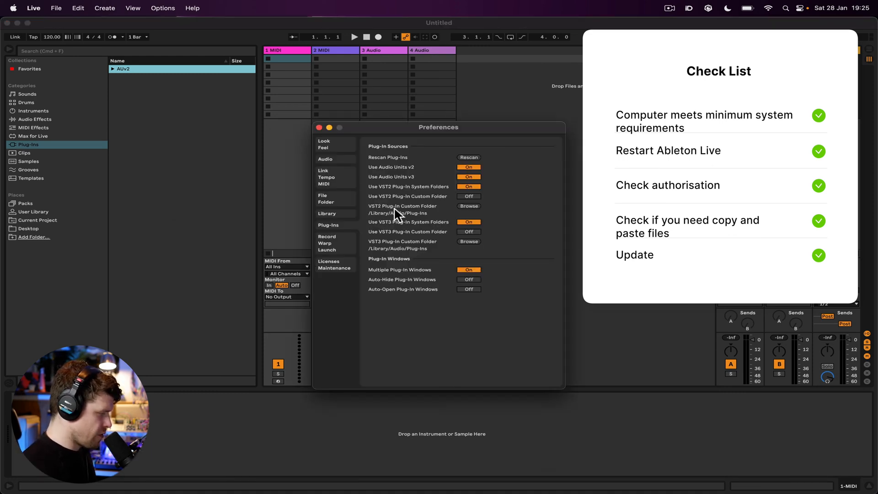
pyautogui.moveTo(429, 217)
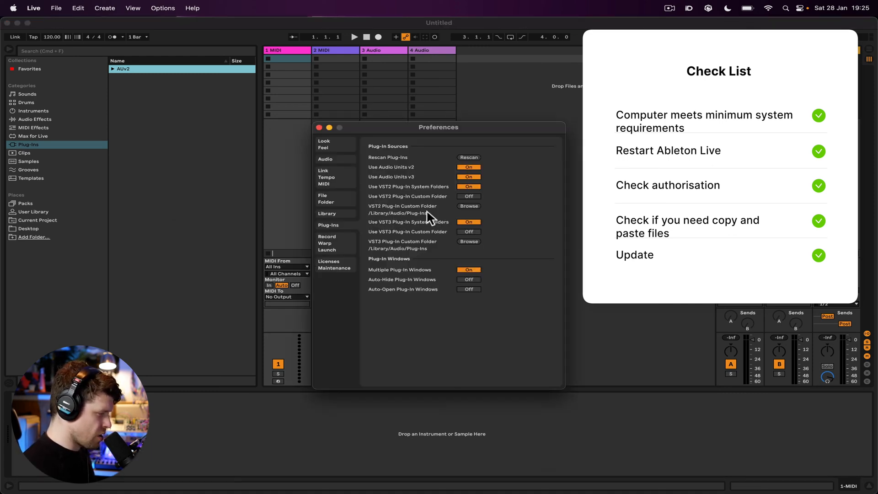
pyautogui.click(469, 206)
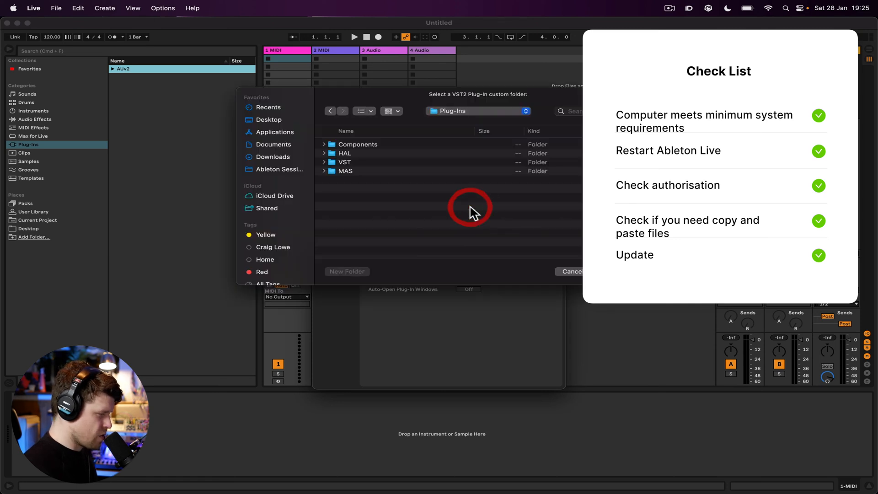
pyautogui.click(571, 272)
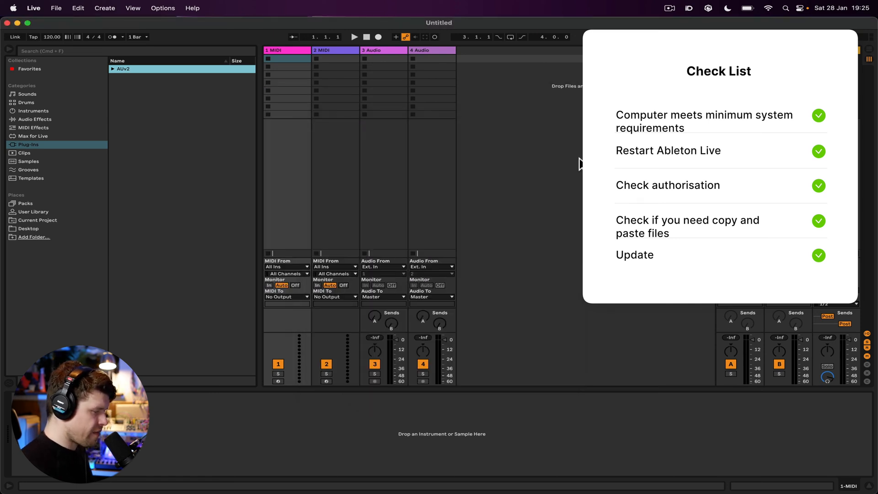